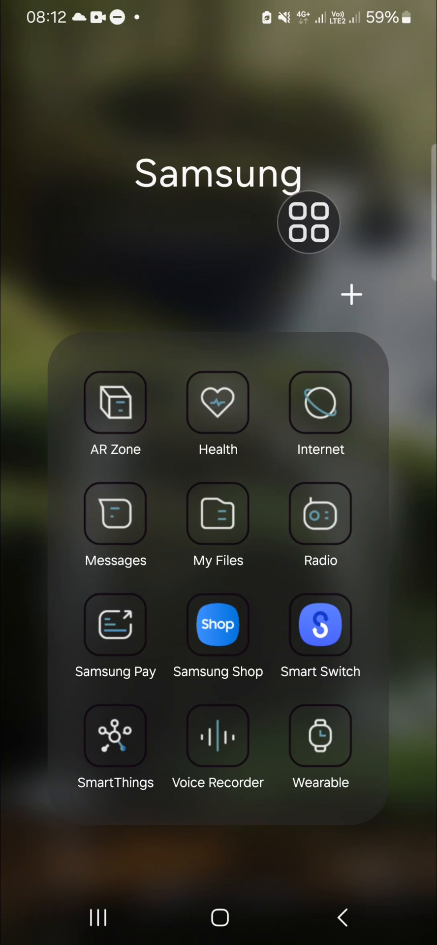
# - Launch My Files from the Samsung folder and open the Internal storage folder list
pyautogui.moveTo(308, 221); pyautogui.dragTo(202, 430)
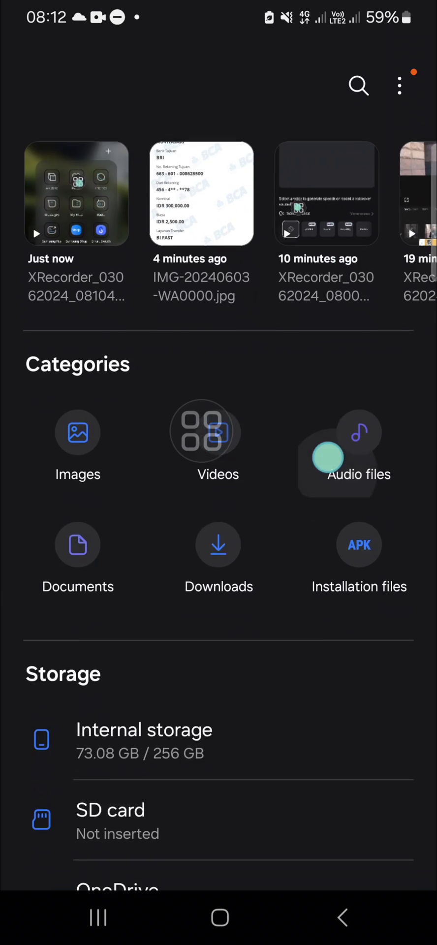
pyautogui.scroll(-3)
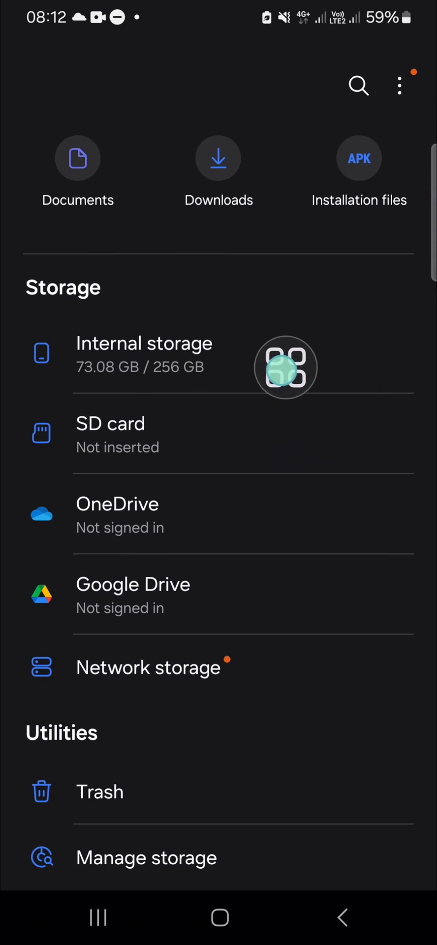
pyautogui.click(143, 354)
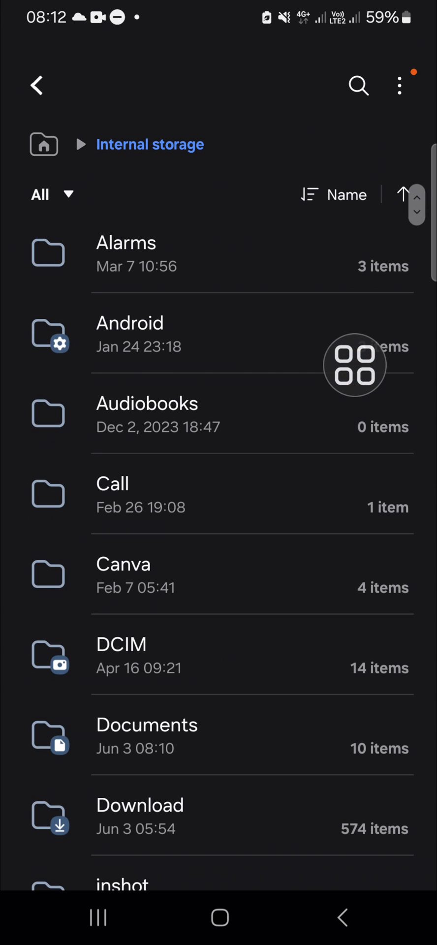
pyautogui.scroll(-3)
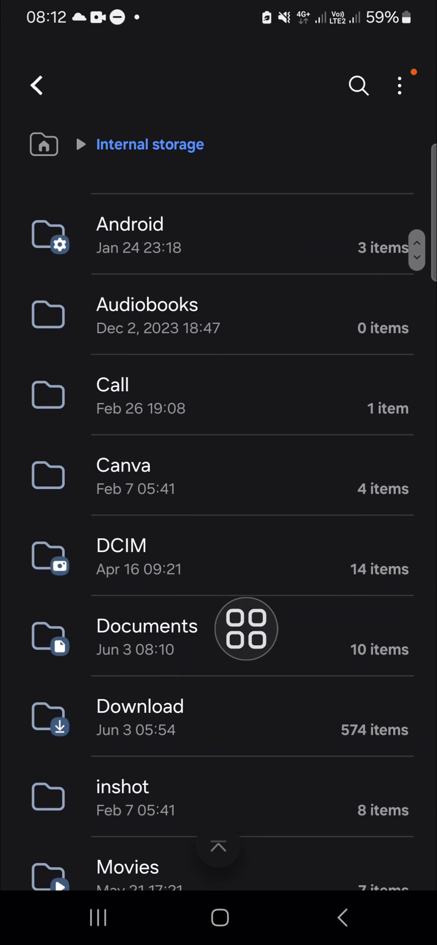
# - Open the Documents folder in internal storage
pyautogui.click(147, 625)
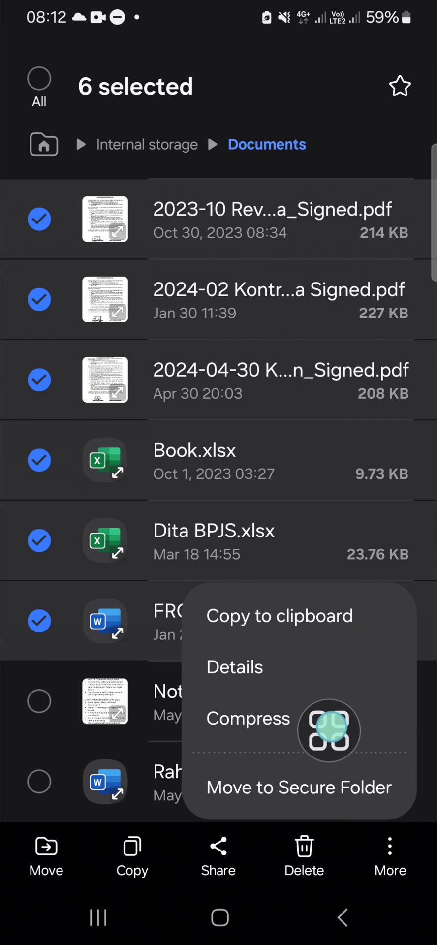
# - Compress the selected files into 'Important' with password protection left off
pyautogui.click(247, 718)
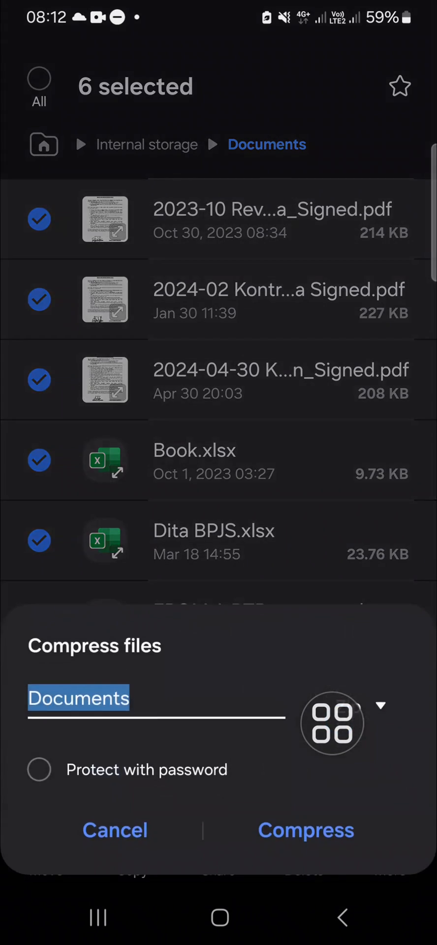
pyautogui.click(78, 699)
pyautogui.write('Importa')
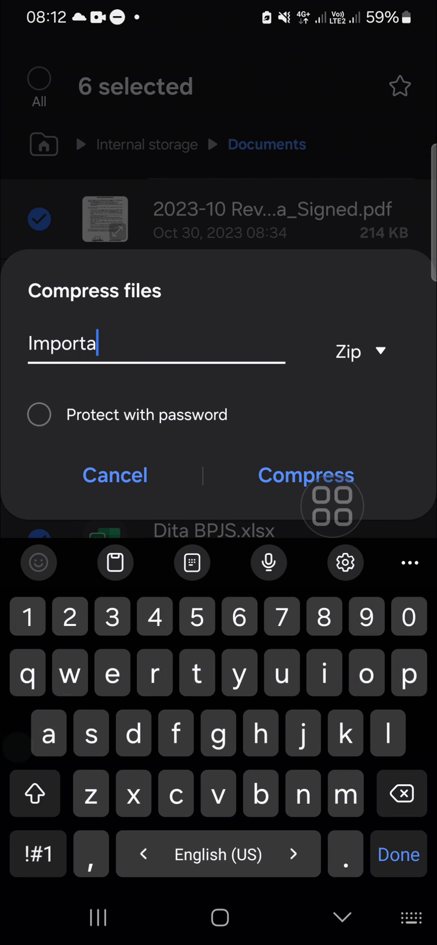
pyautogui.write('nt')
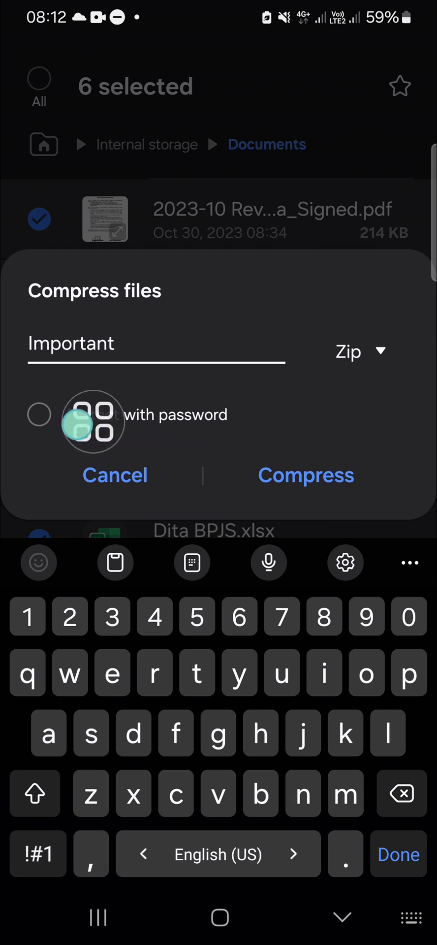
pyautogui.click(38, 415)
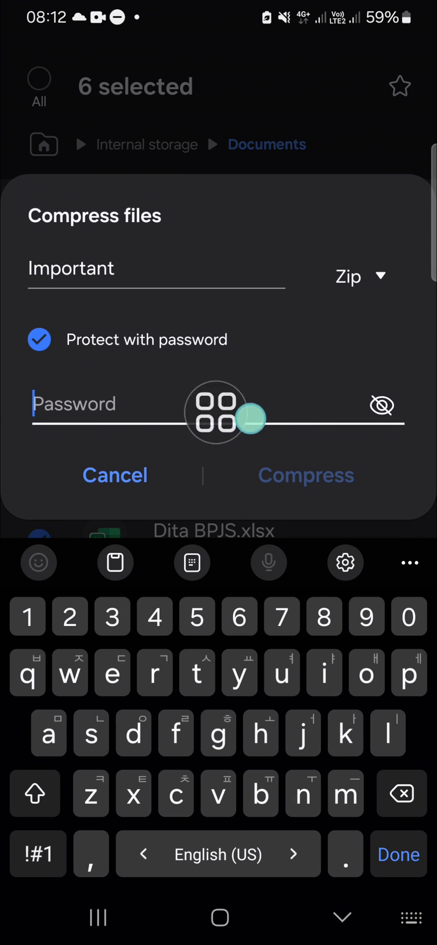
pyautogui.click(38, 339)
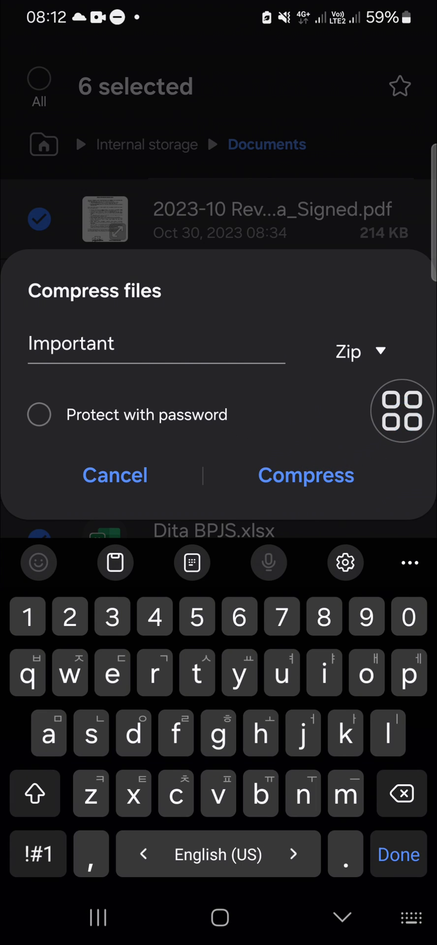
pyautogui.click(305, 475)
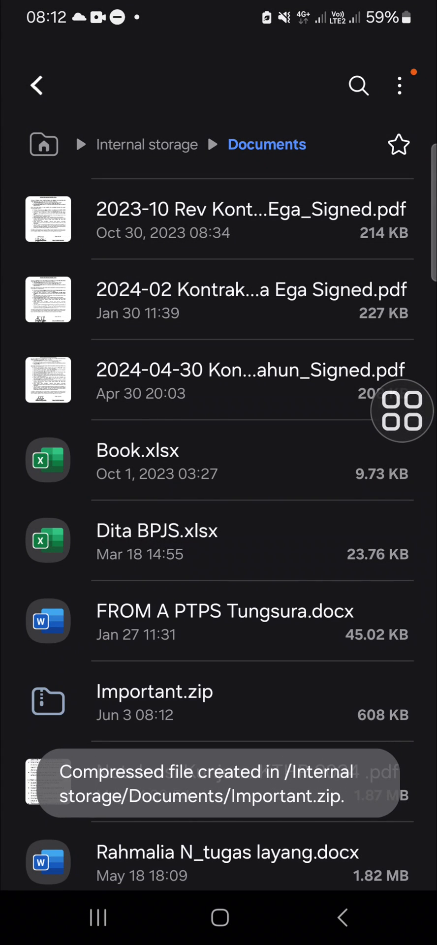